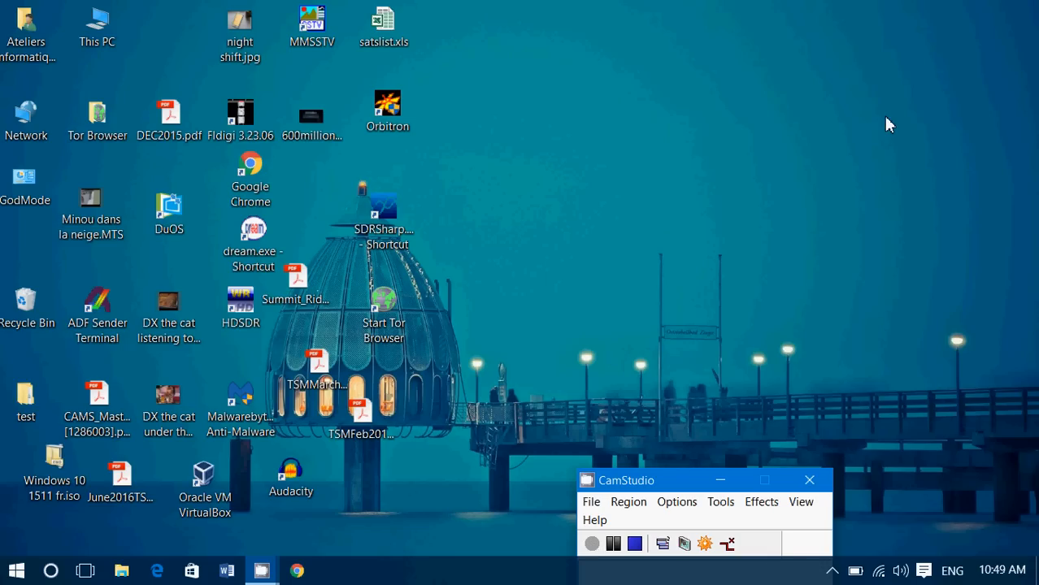
pyautogui.moveTo(904, 128)
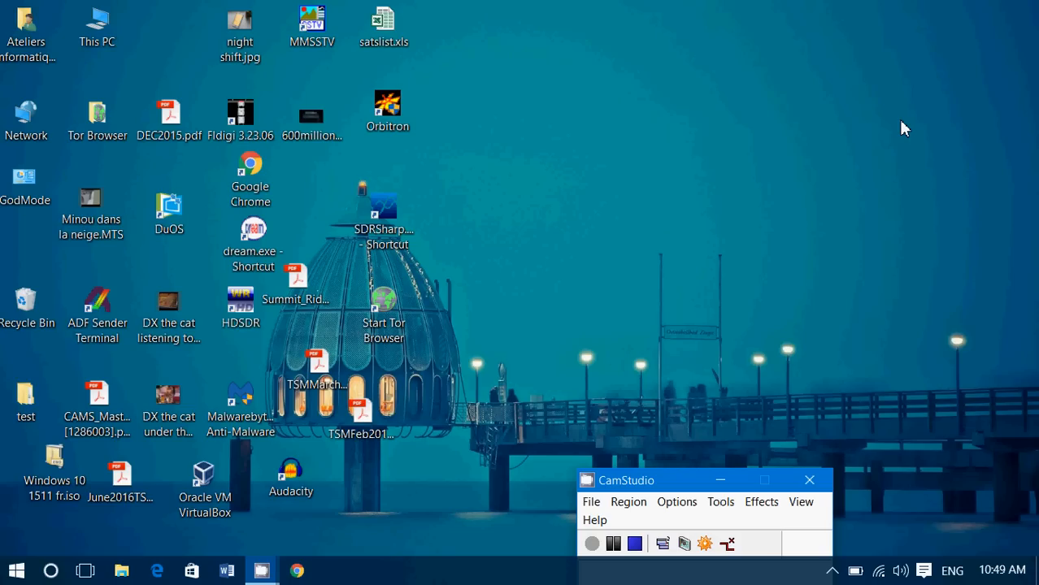
pyautogui.moveTo(422, 530)
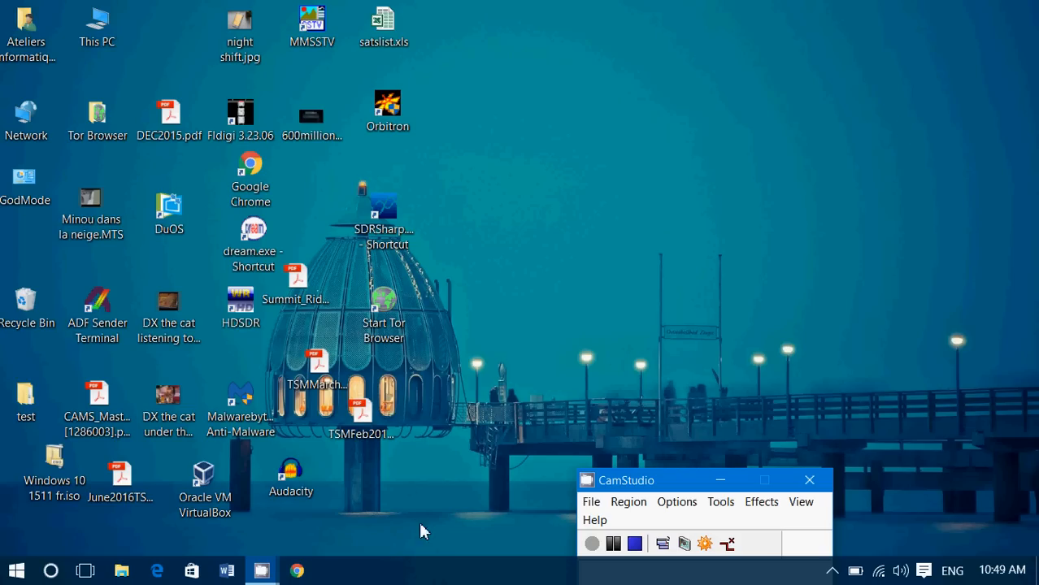
pyautogui.moveTo(437, 577)
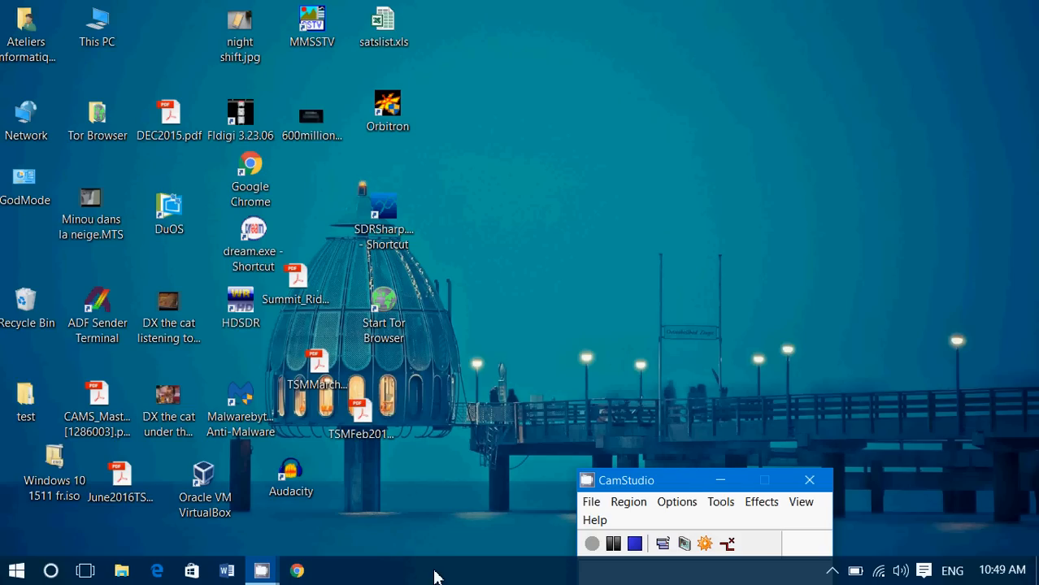
# Step: Launch Task Manager from the taskbar's right-click shortcut menu
pyautogui.rightClick(439, 573)
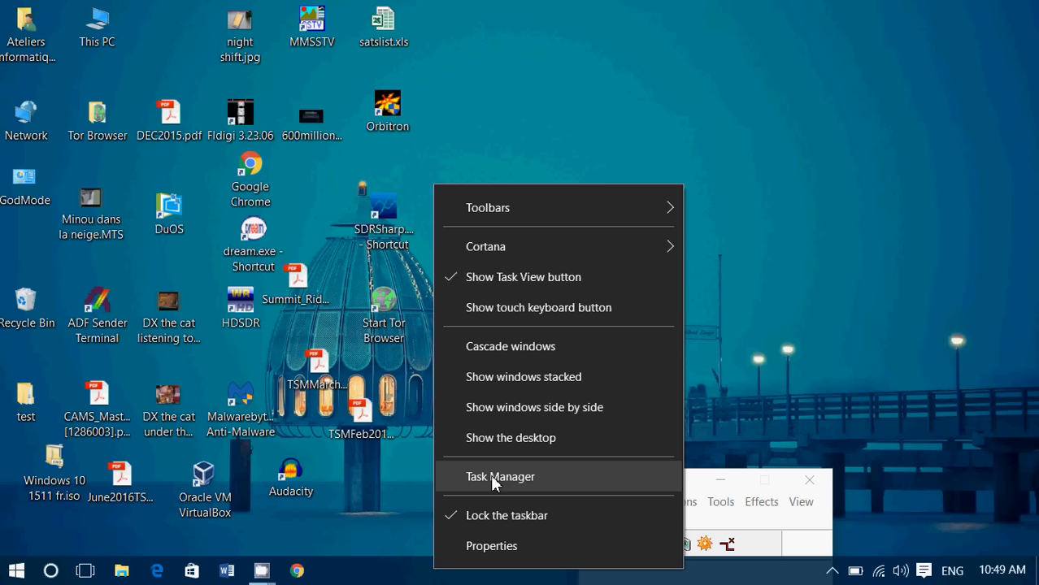
pyautogui.click(501, 478)
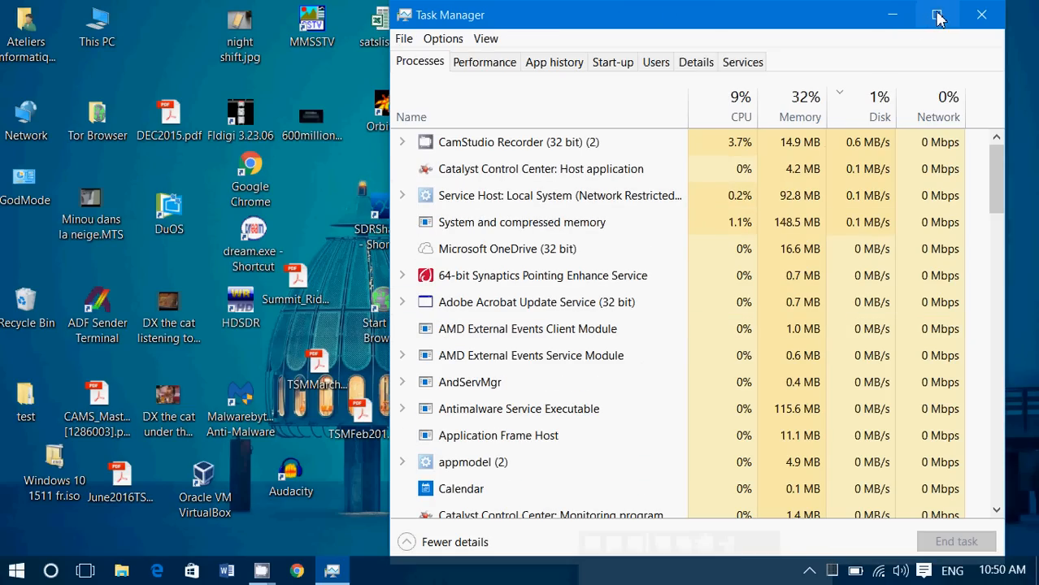
# Step: Maximize Task Manager and sort the process list by disk activity, CamStudio Recorder on top
pyautogui.click(937, 15)
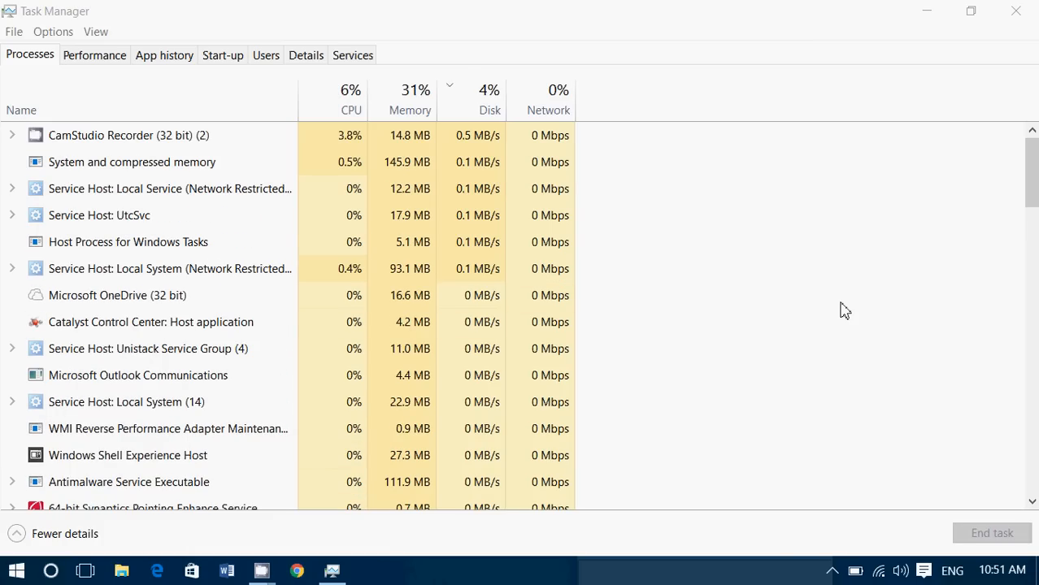
pyautogui.click(21, 110)
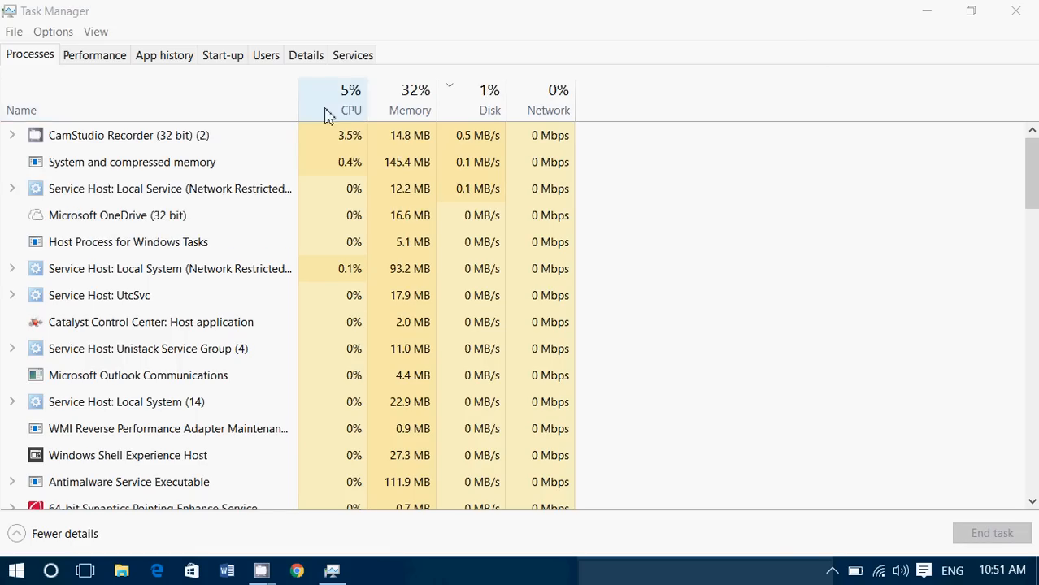
# Step: Sort the Processes list by CPU usage, highest first, CamStudio Recorder leading
pyautogui.click(351, 97)
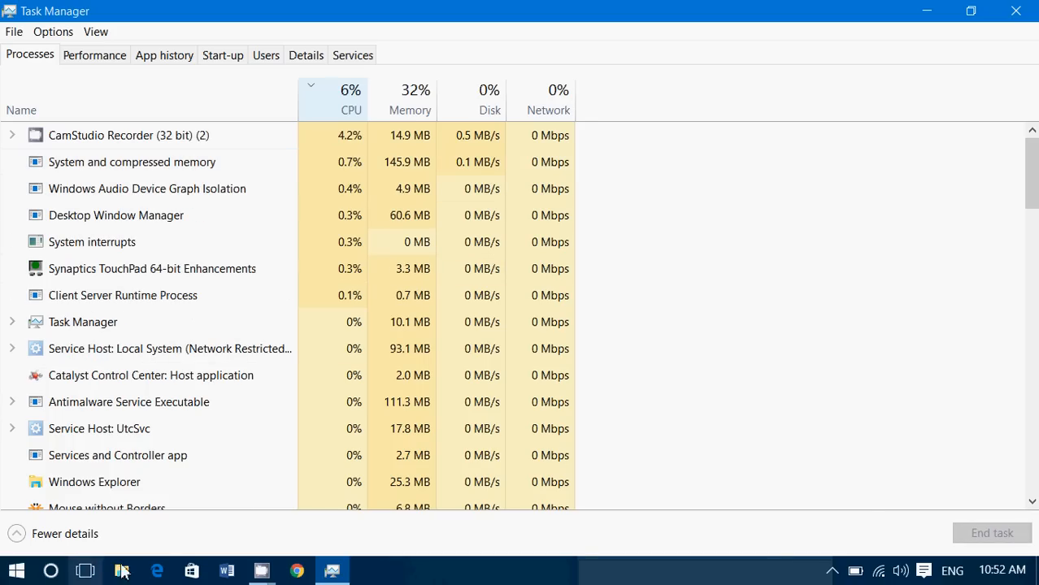
# Step: Switch to Microsoft Edge showing the Google Canada home page
pyautogui.click(156, 569)
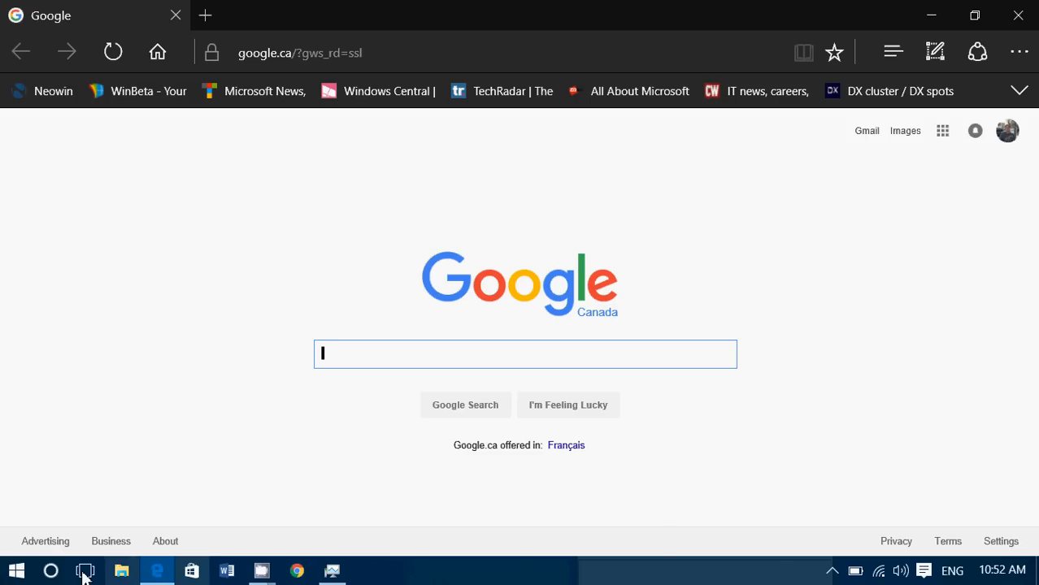
pyautogui.click(16, 569)
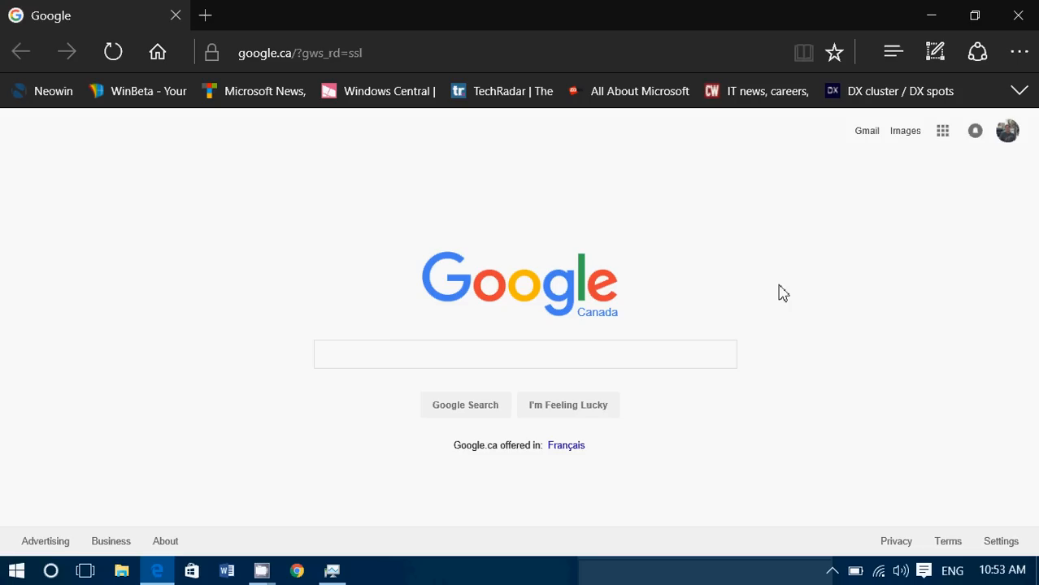
pyautogui.moveTo(498, 282)
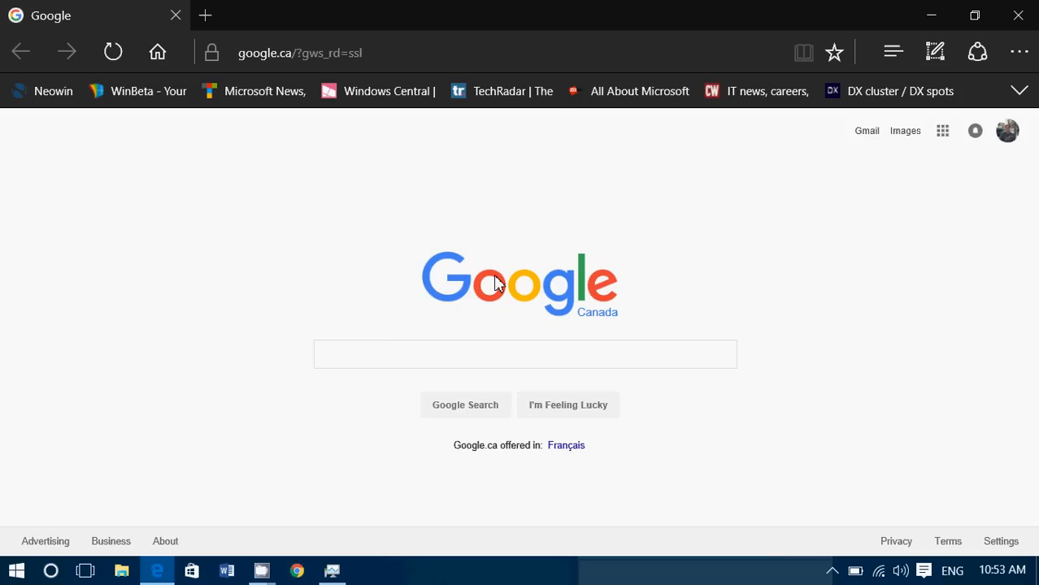
pyautogui.moveTo(498, 283)
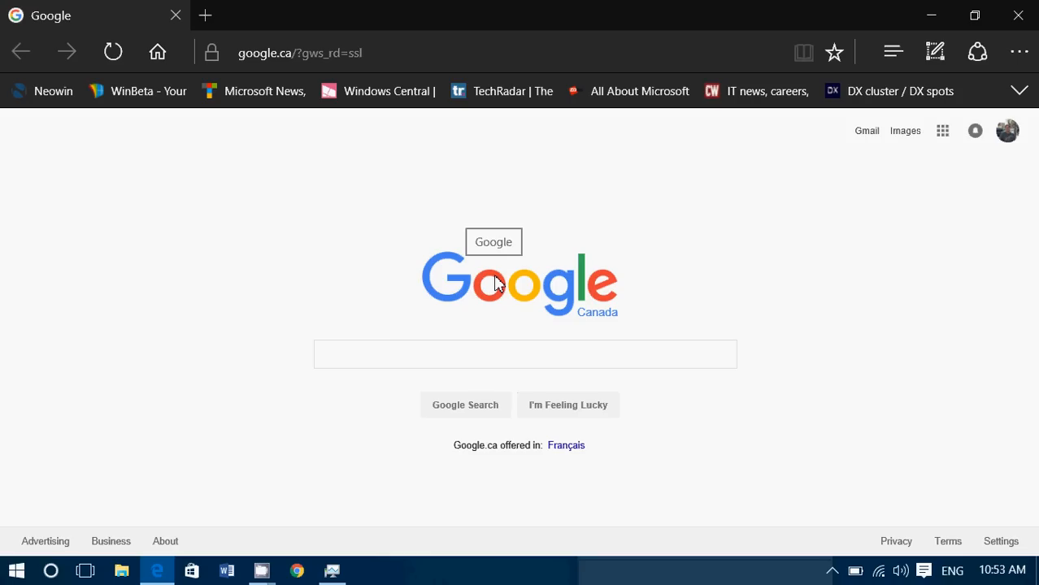
pyautogui.moveTo(351, 557)
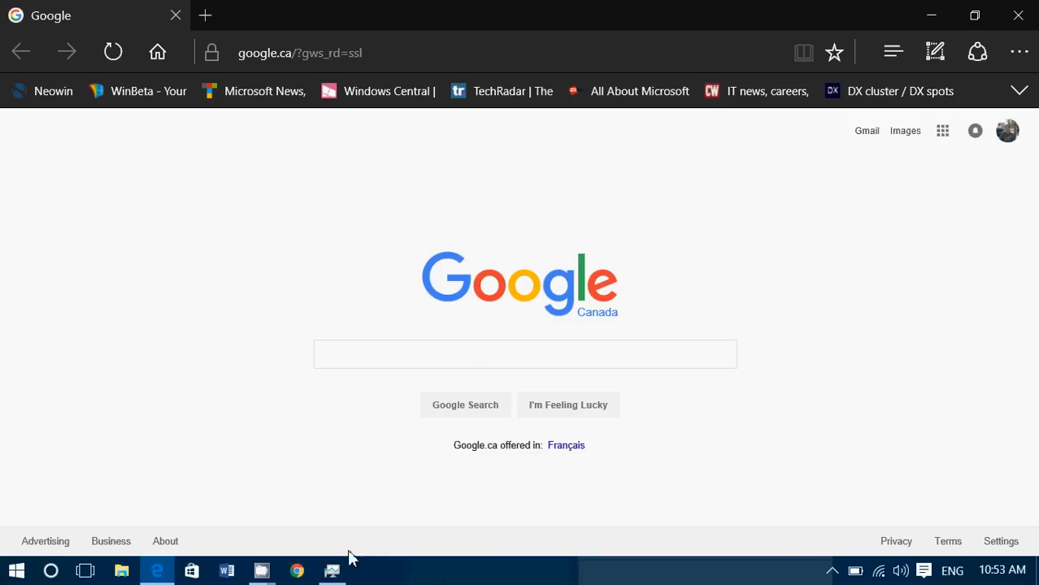
# Step: Return to Task Manager's Processes list showing Task Manager, Microsoft Edge and CamStudio Recorder
pyautogui.click(332, 569)
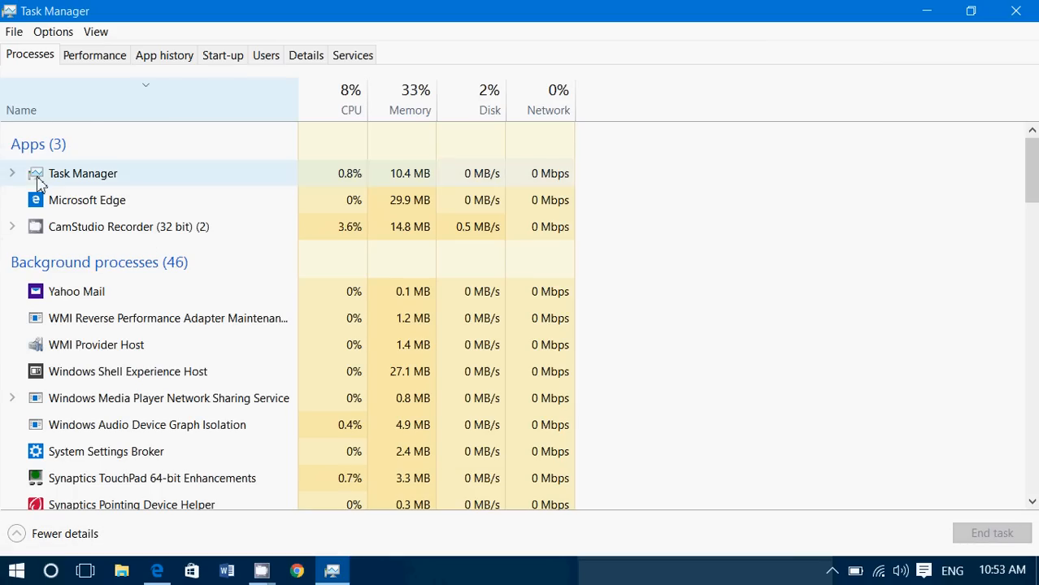
pyautogui.moveTo(161, 410)
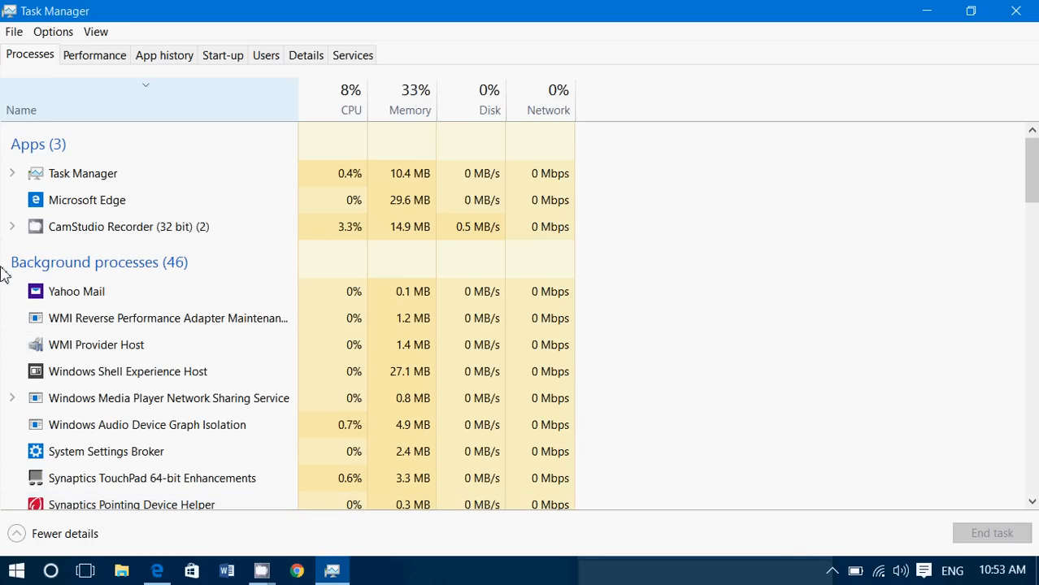
pyautogui.click(122, 228)
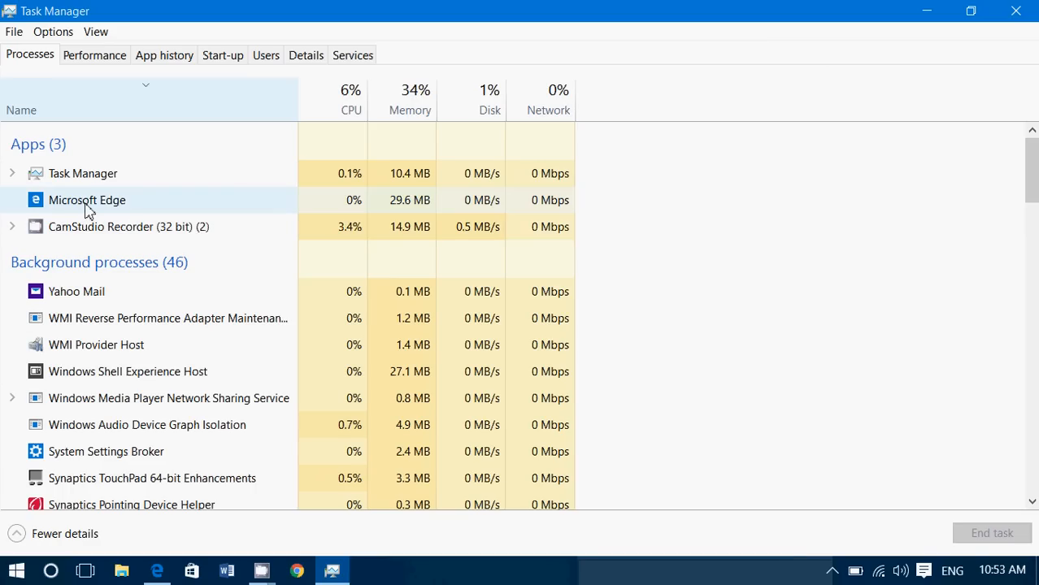
# Step: End the Microsoft Edge task, leaving only Task Manager and CamStudio Recorder as apps
pyautogui.click(88, 200)
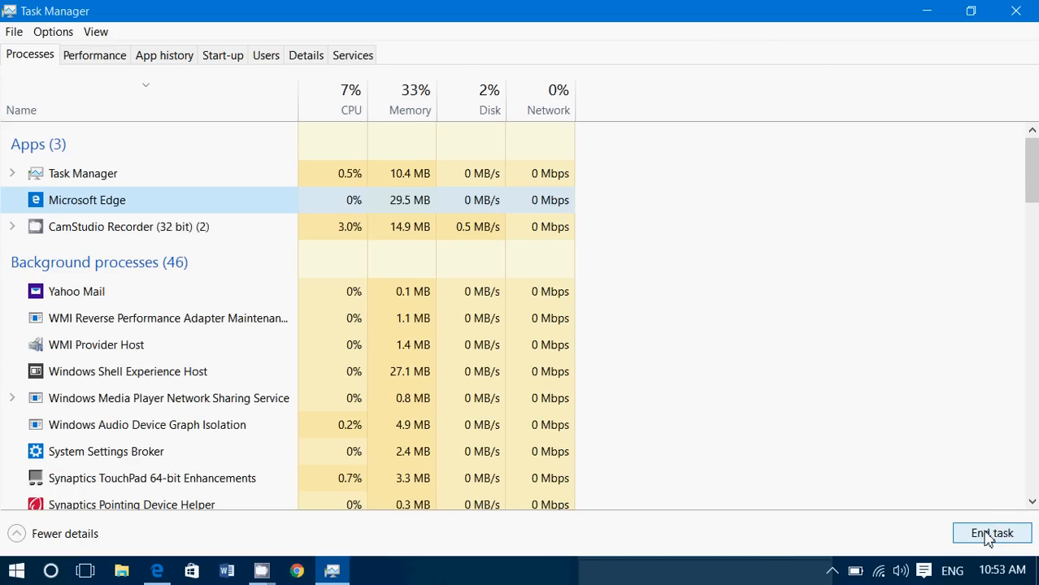
pyautogui.click(992, 533)
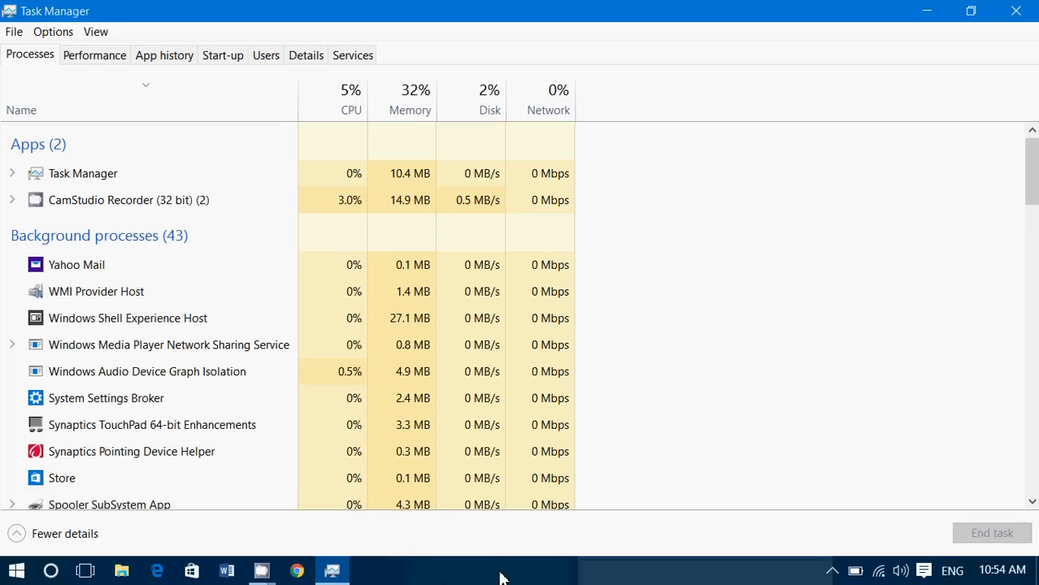
pyautogui.moveTo(966, 517)
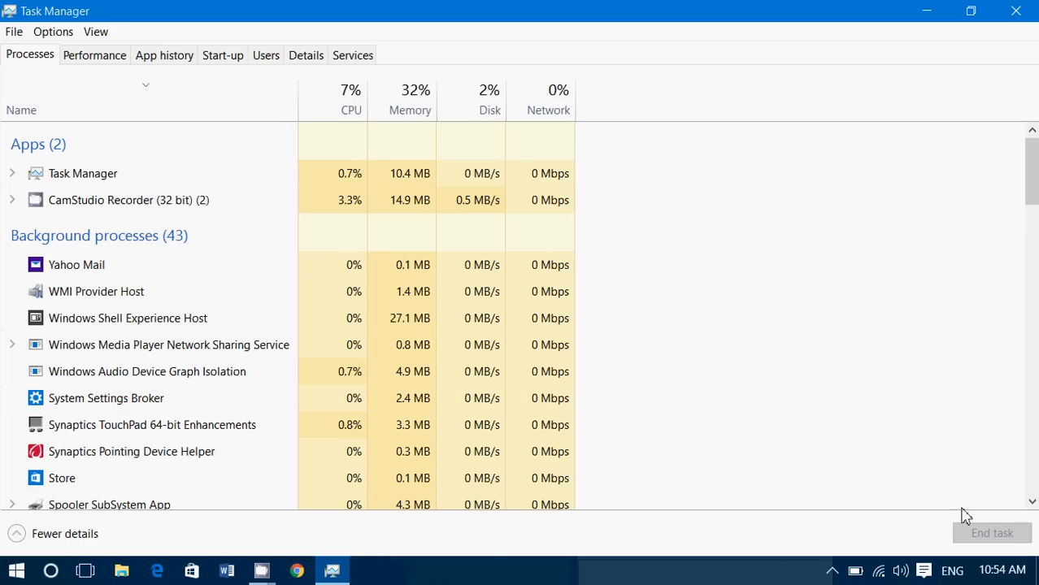
pyautogui.moveTo(637, 577)
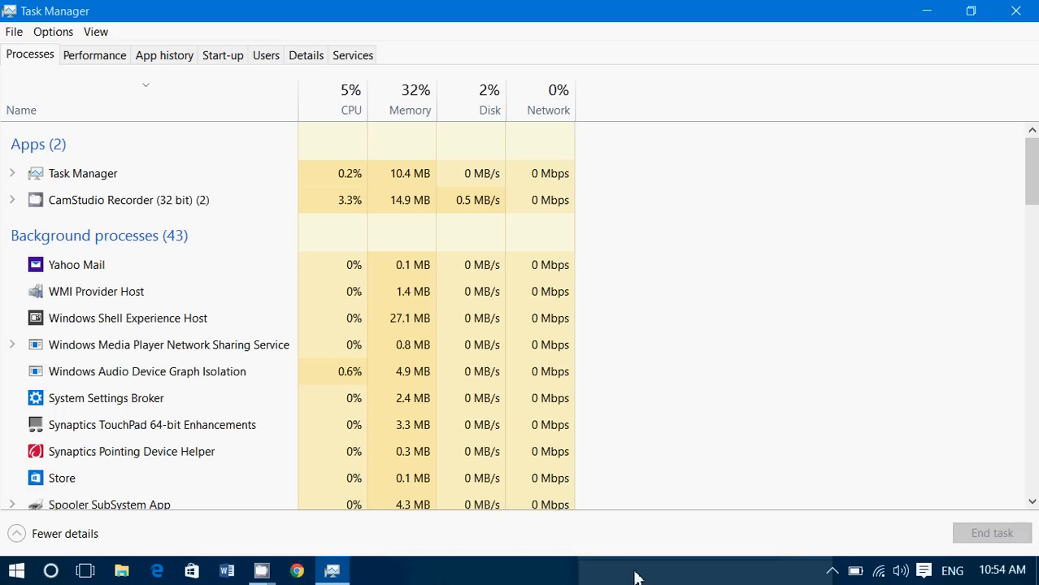
pyautogui.moveTo(203, 112)
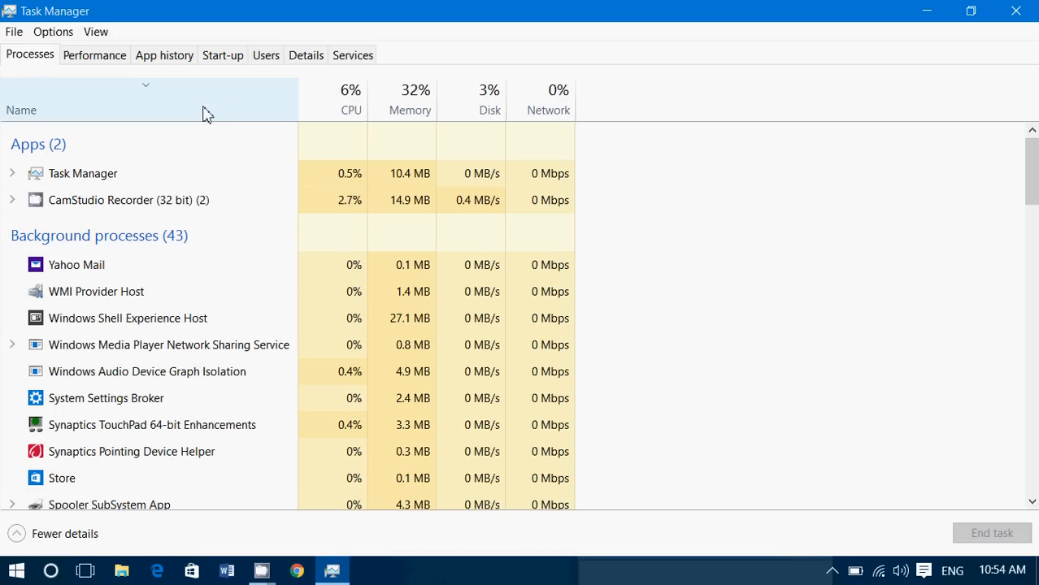
pyautogui.scroll(-3)
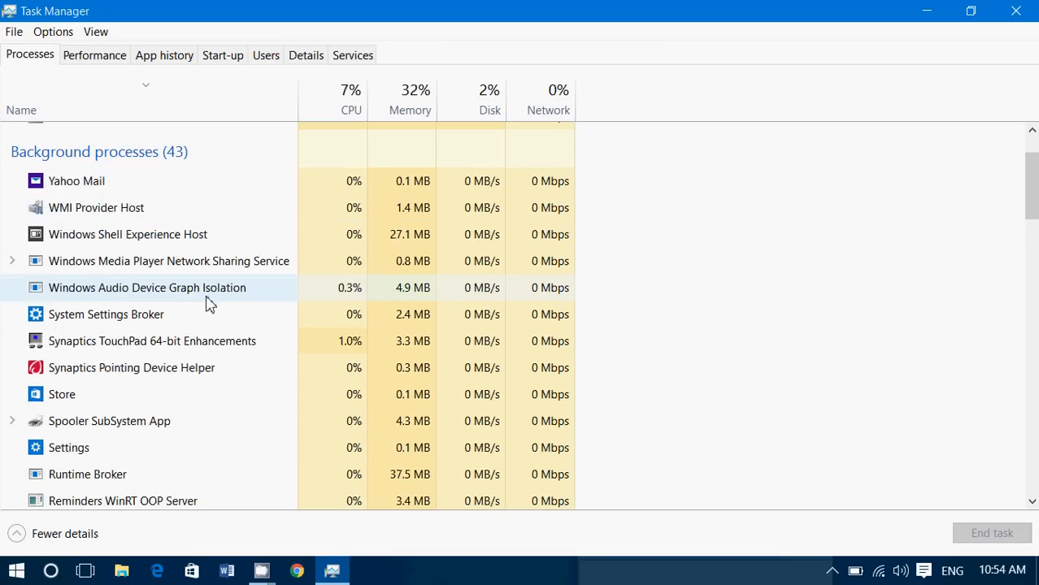
pyautogui.scroll(-3)
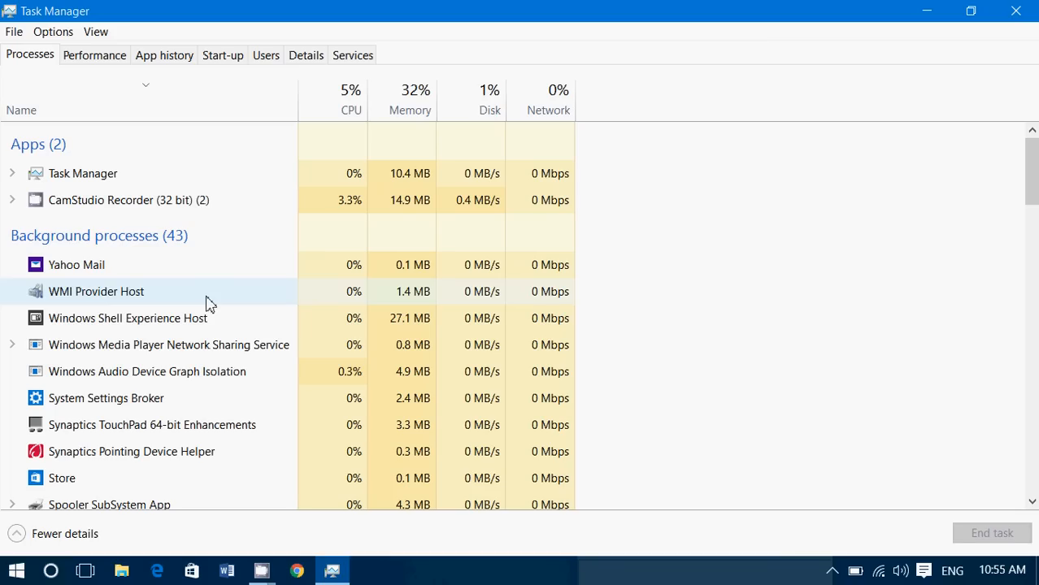
pyautogui.moveTo(267, 241)
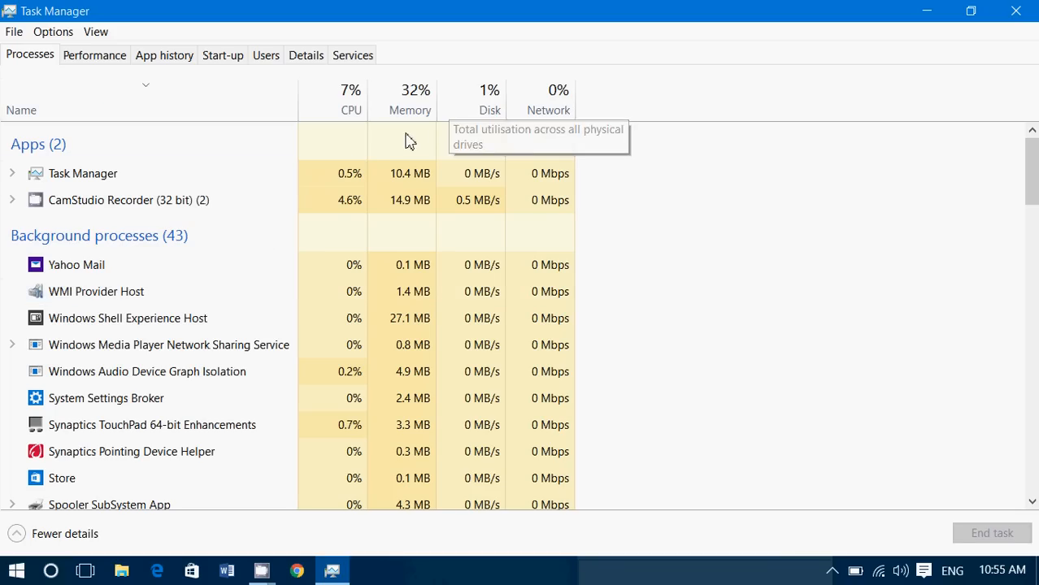
pyautogui.moveTo(500, 111)
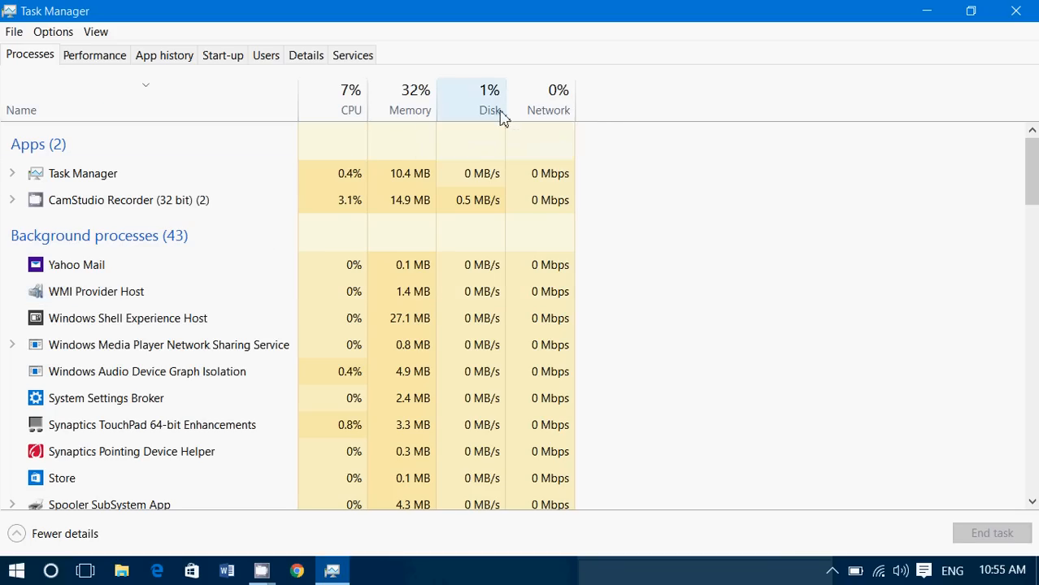
pyautogui.moveTo(409, 133)
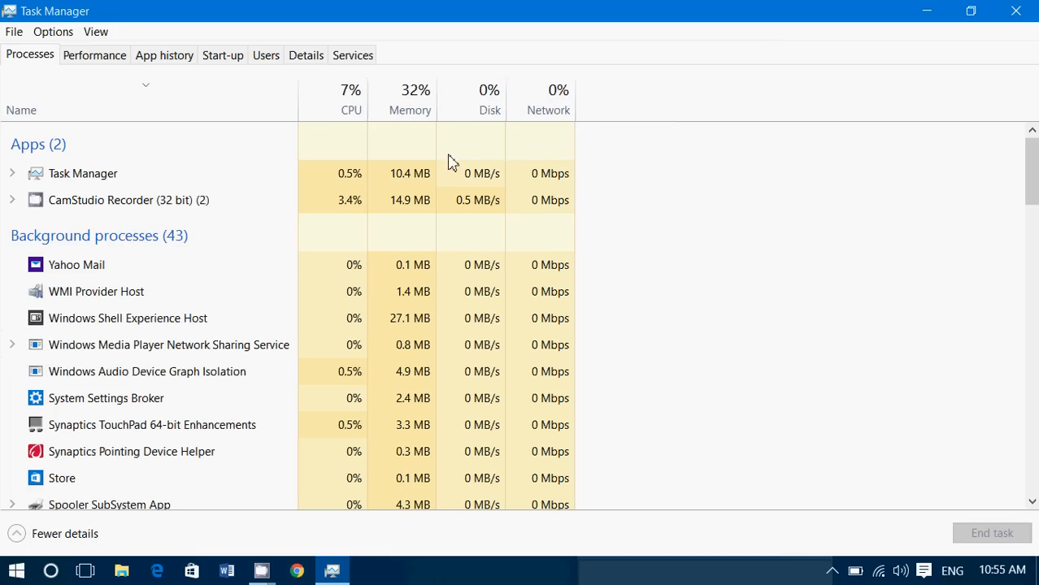
pyautogui.moveTo(523, 148)
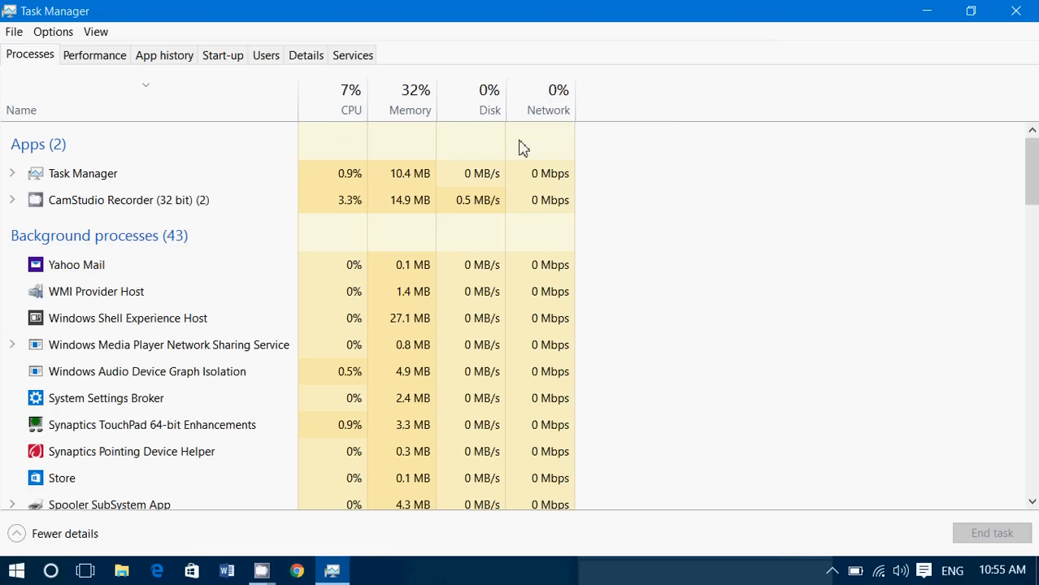